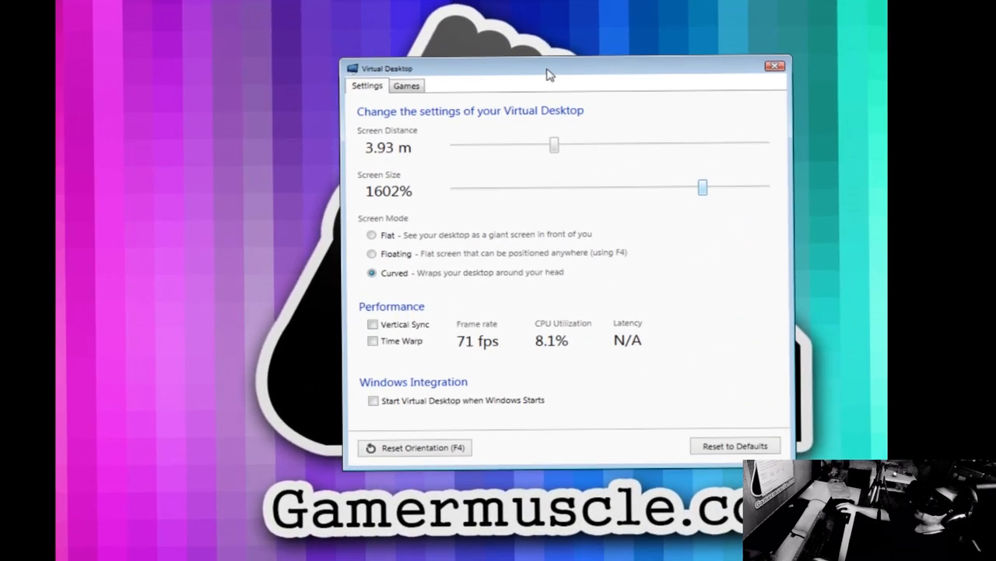
Shrink the curved screen to 2.70 m distance and 631% size
{"action": "left_click_drag", "start_coordinate": [545, 72], "coordinate": [572, 88]}
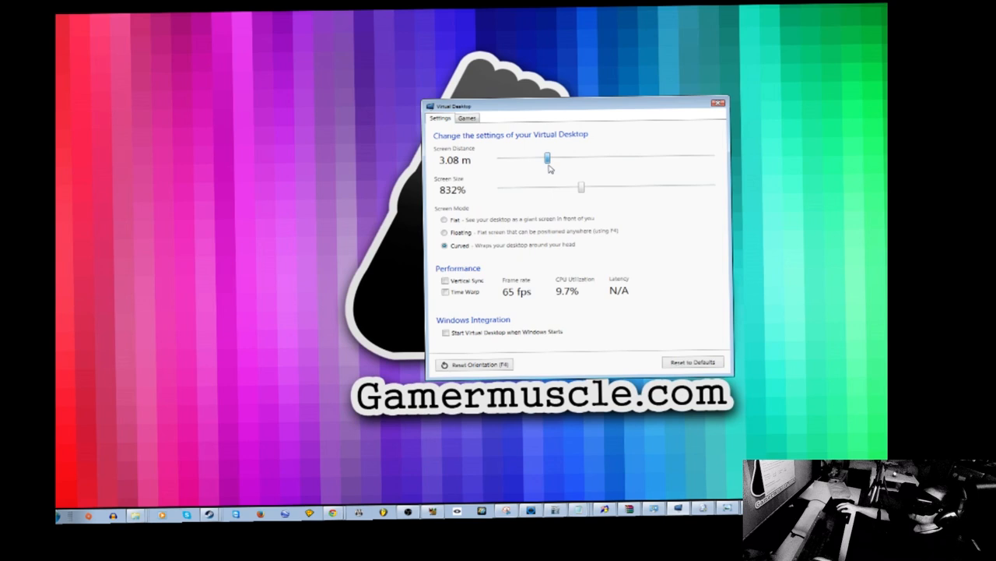
{"action": "left_click_drag", "start_coordinate": [581, 187], "coordinate": [634, 204]}
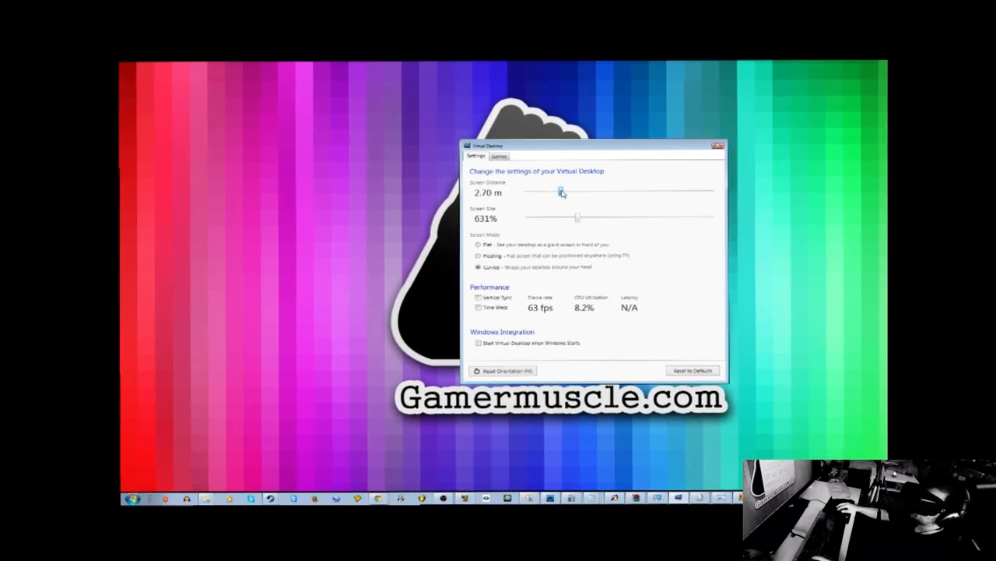
{"action": "left_click_drag", "start_coordinate": [560, 192], "coordinate": [533, 215]}
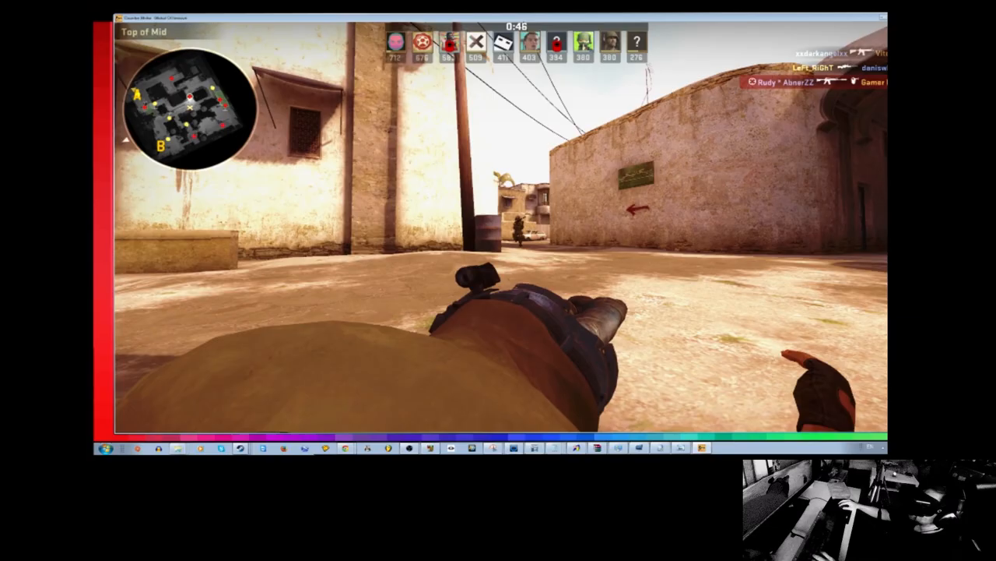
Play the Dust II deathmatch, using the buy key during the round
{"action": "key", "text": "b"}
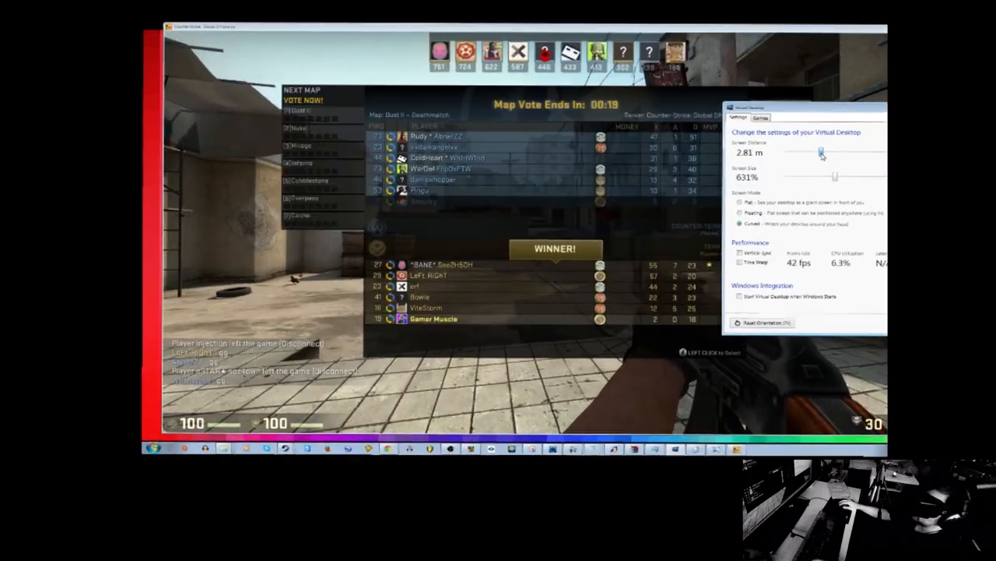
Pull the Screen Distance slider down to about 1.73 m over the game
{"action": "left_click_drag", "start_coordinate": [837, 153], "coordinate": [822, 153]}
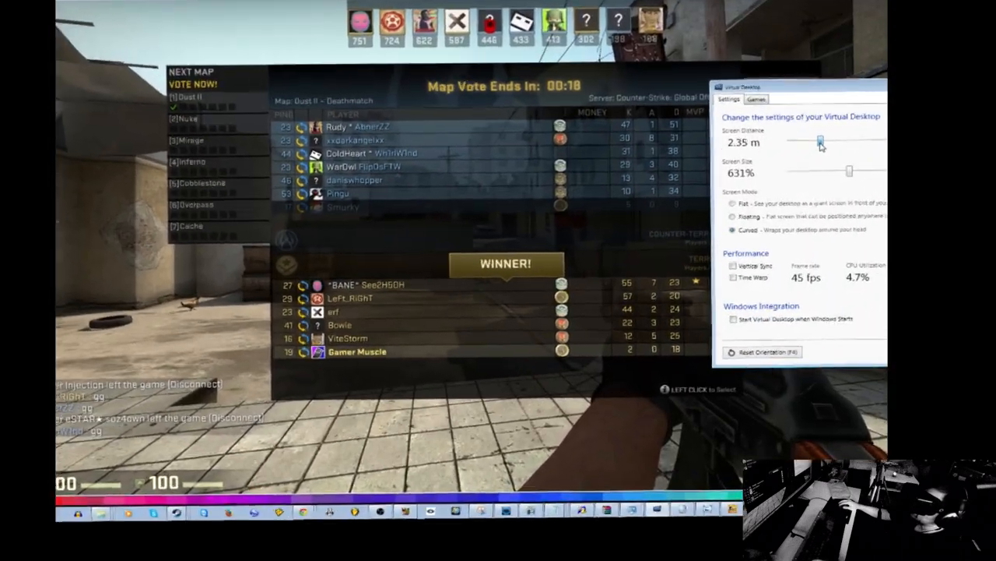
{"action": "left_click_drag", "start_coordinate": [820, 142], "coordinate": [845, 122]}
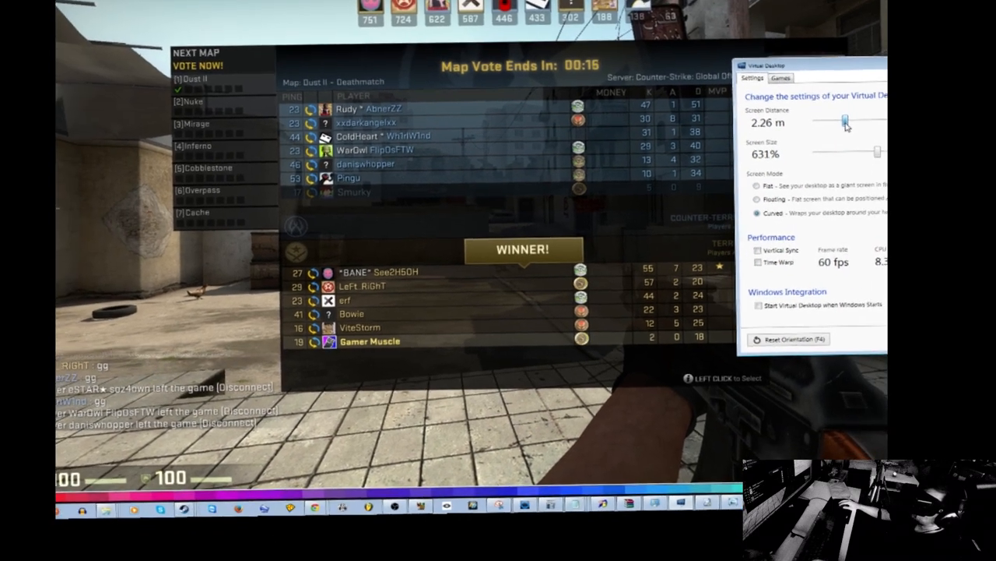
{"action": "left_click_drag", "start_coordinate": [845, 121], "coordinate": [825, 121]}
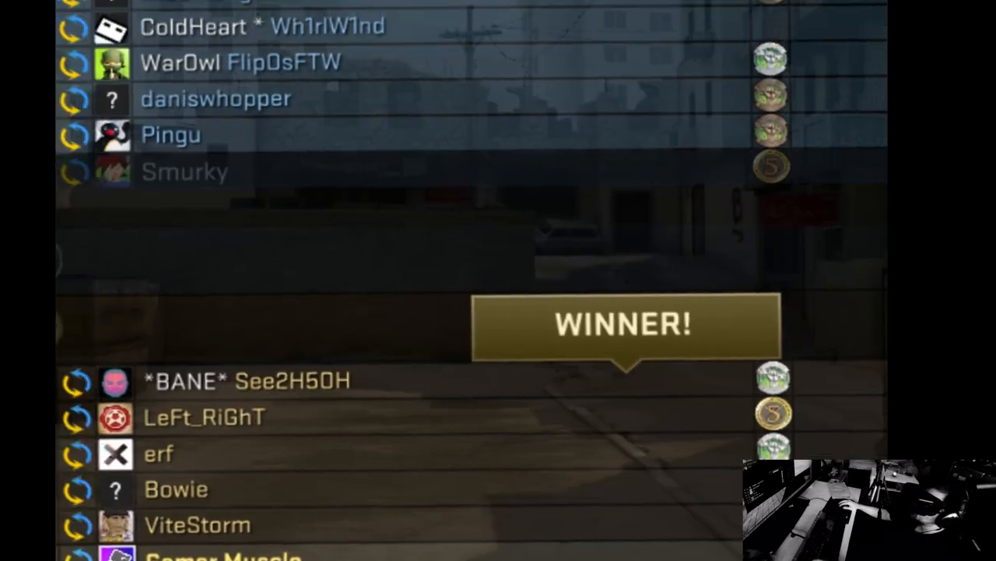
{"action": "scroll", "scroll_direction": "down", "scroll_amount": 3}
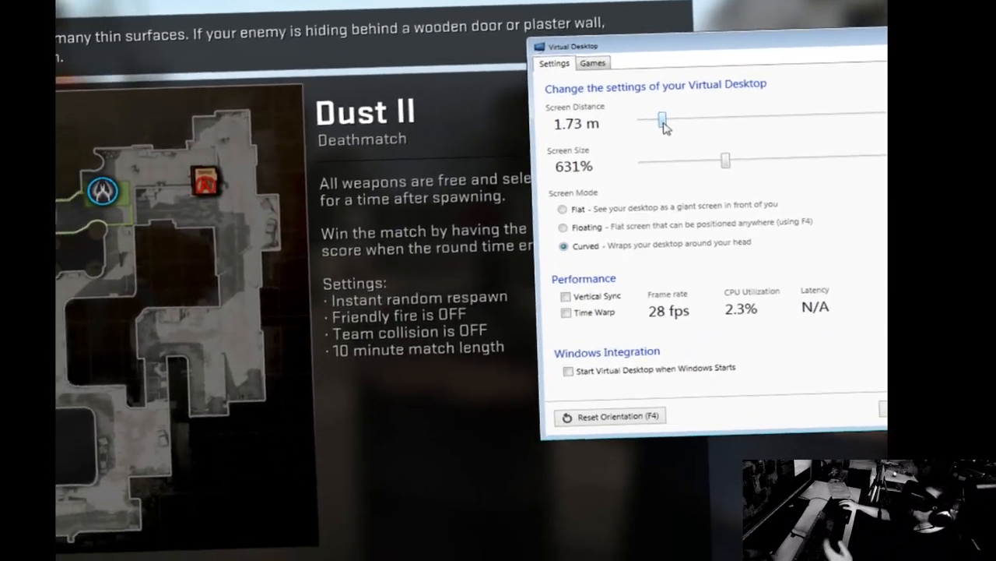
{"action": "left_click_drag", "start_coordinate": [662, 119], "coordinate": [724, 110]}
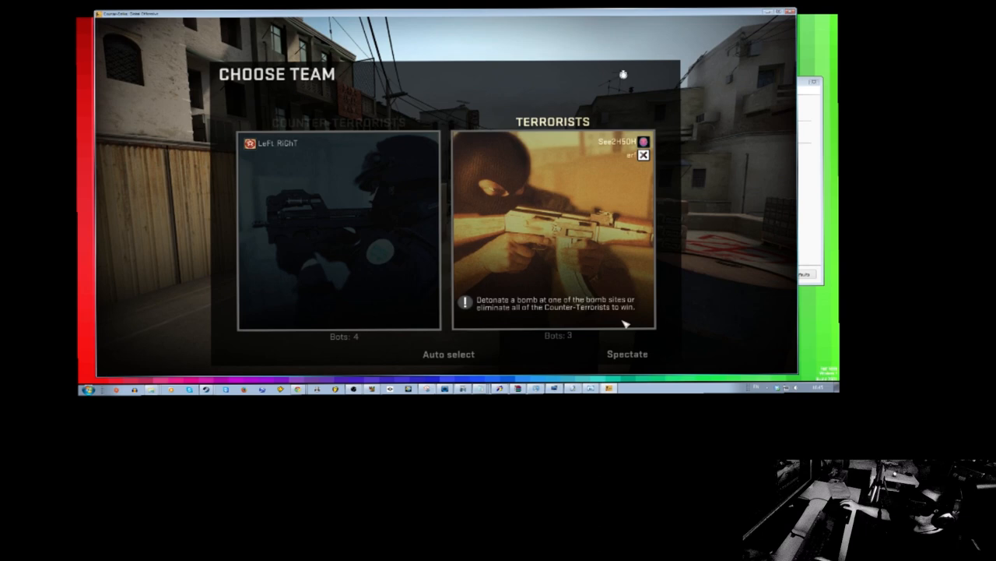
Join a team, play the Dust II round, then bring up the in-game menu
{"action": "left_click", "coordinate": [553, 230]}
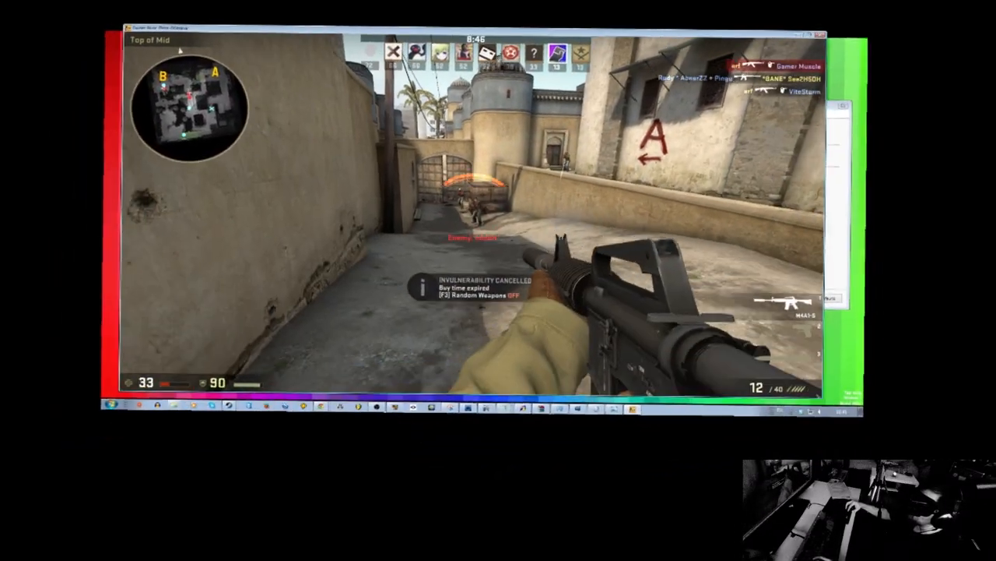
{"action": "key", "text": "Escape"}
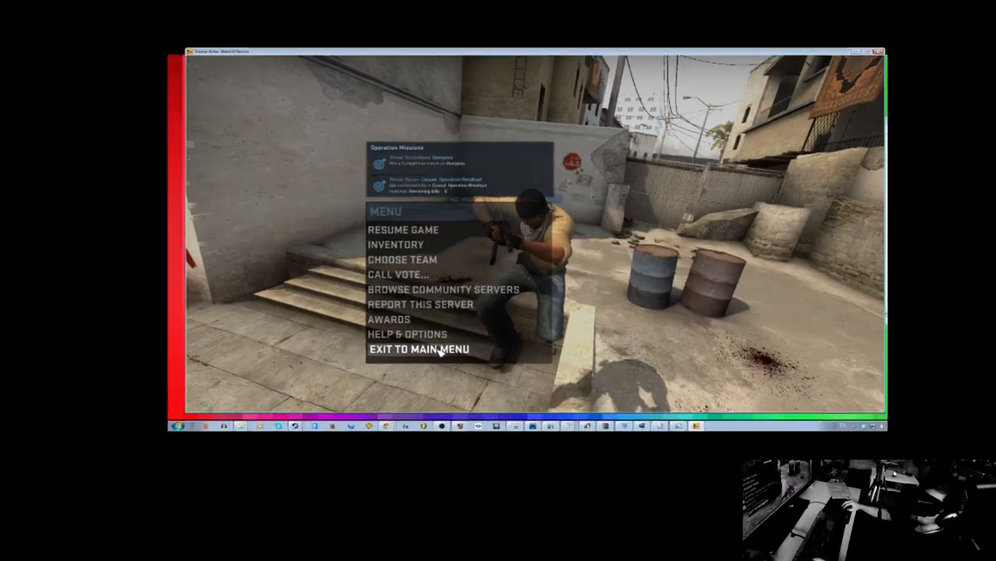
Exit Counter-Strike: Global Offensive via the power icon and confirm OK
{"action": "left_click", "coordinate": [418, 348]}
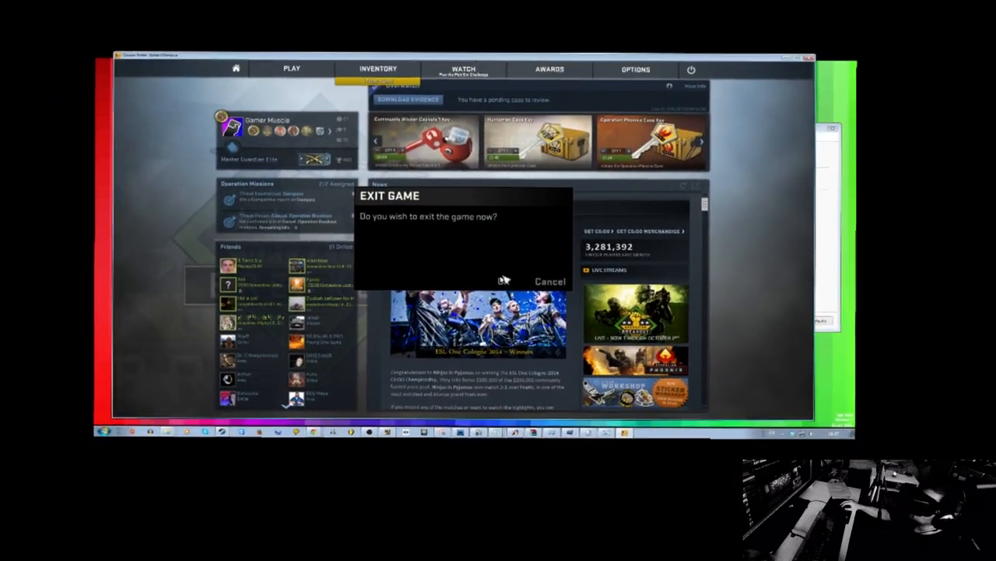
{"action": "left_click", "coordinate": [549, 281]}
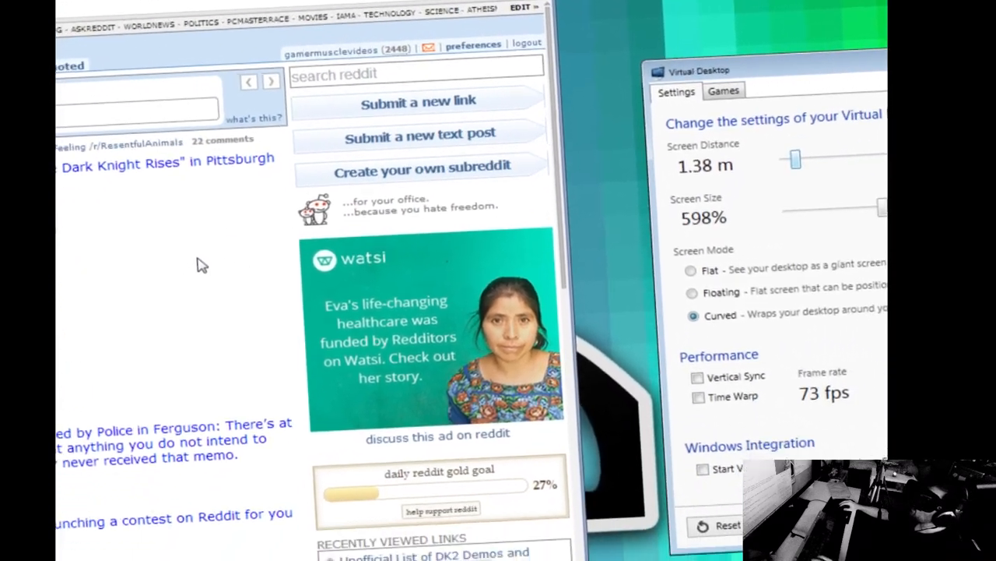
Scroll the Reddit front page and magnify the post list for large text
{"action": "scroll", "scroll_direction": "down", "scroll_amount": 3}
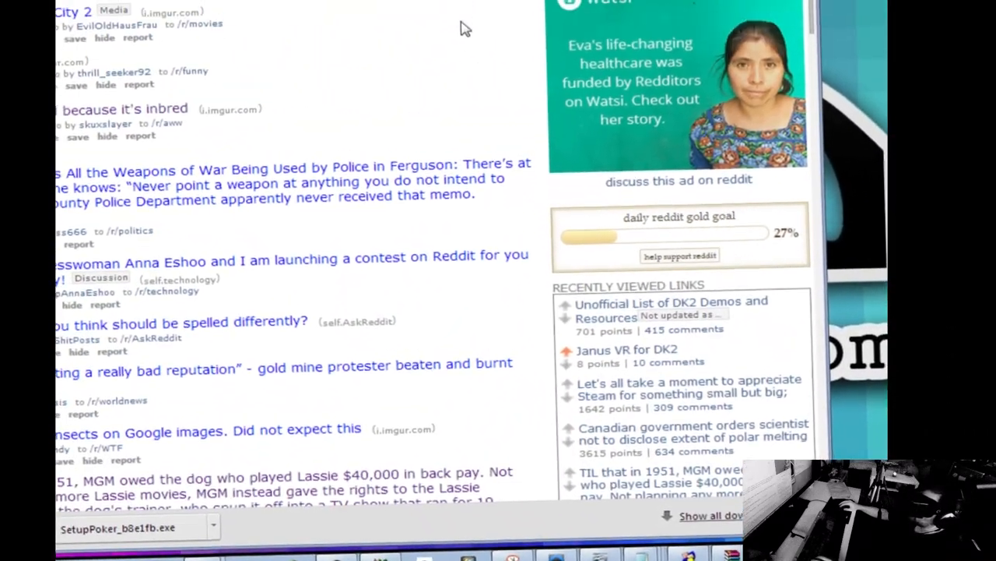
{"action": "scroll", "scroll_direction": "up", "scroll_amount": 3}
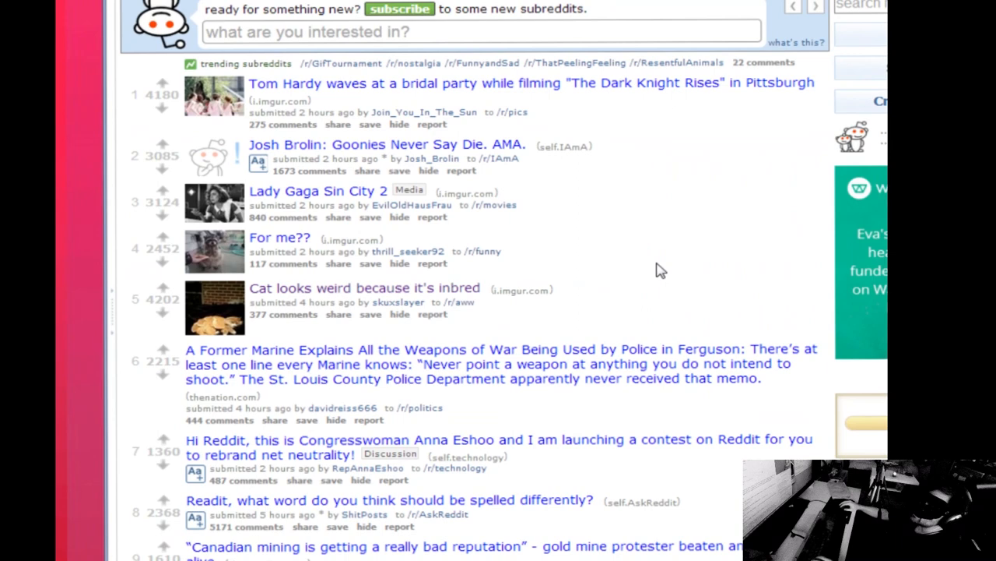
{"action": "scroll", "scroll_direction": "up", "scroll_amount": 3}
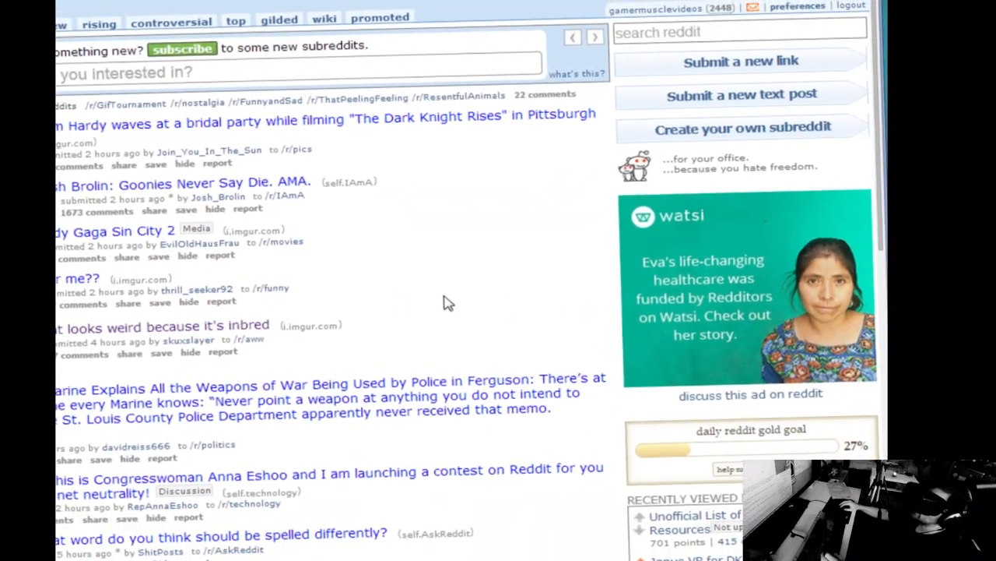
{"action": "scroll", "scroll_direction": "down", "scroll_amount": 3}
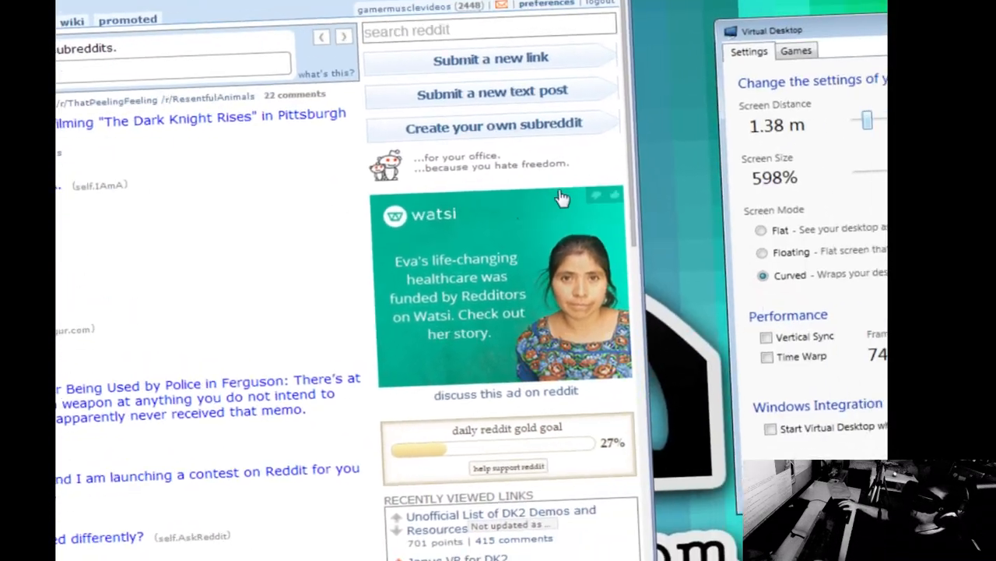
{"action": "left_click_drag", "start_coordinate": [867, 120], "coordinate": [734, 81]}
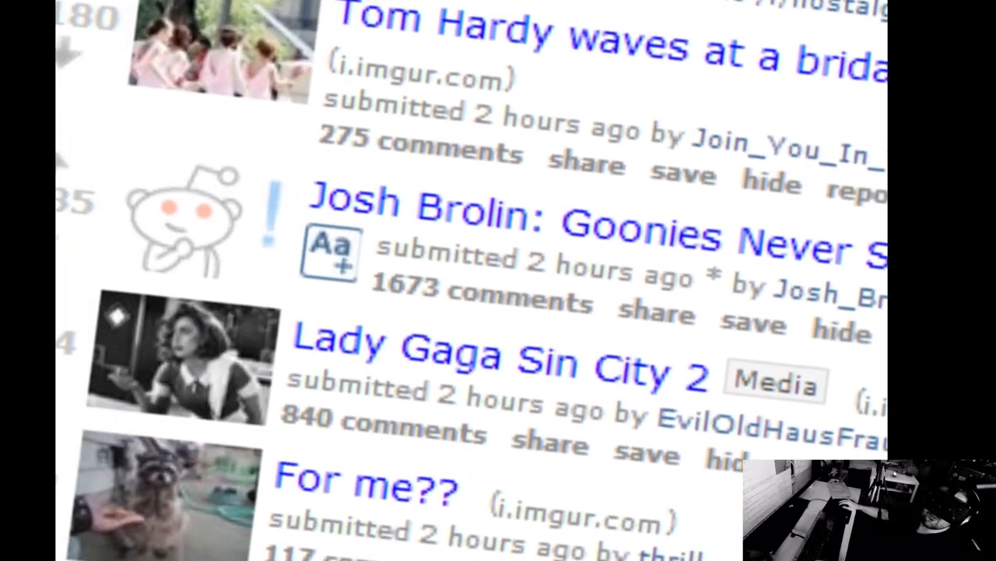
Scroll the Reddit posts and view the full front page with sidebar
{"action": "scroll", "scroll_direction": "down", "scroll_amount": 3}
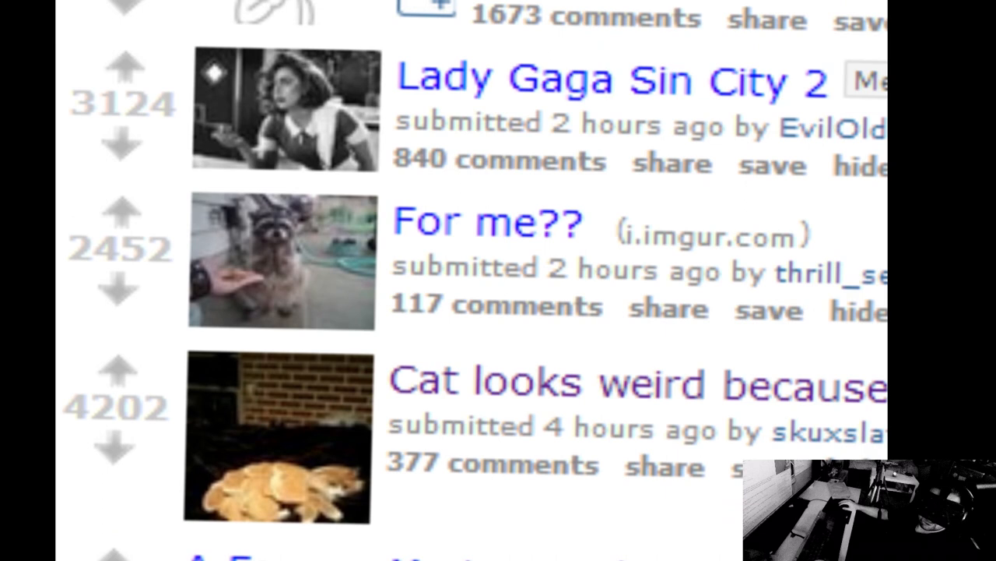
{"action": "scroll", "scroll_direction": "down", "scroll_amount": 3}
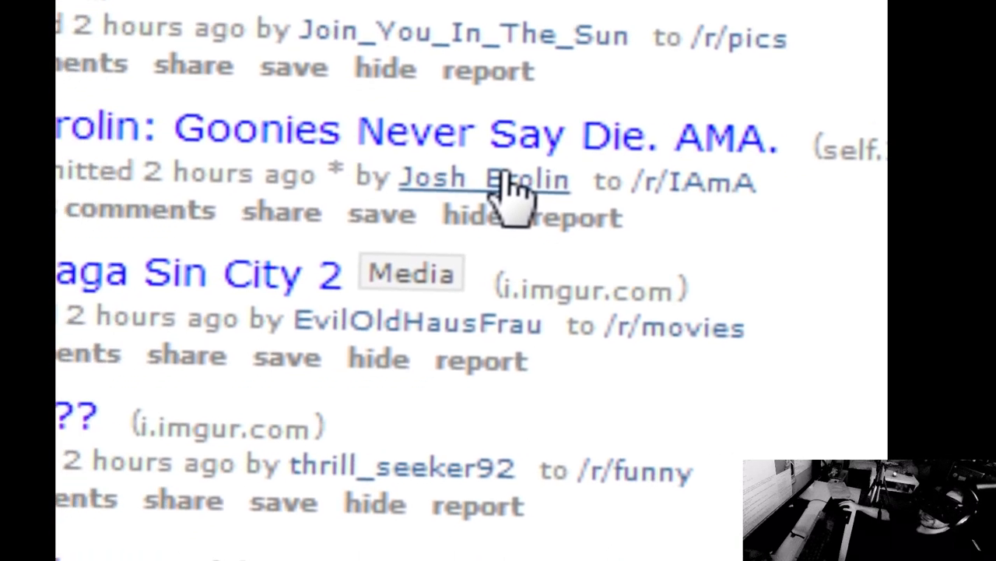
{"action": "scroll", "scroll_direction": "up", "scroll_amount": 3}
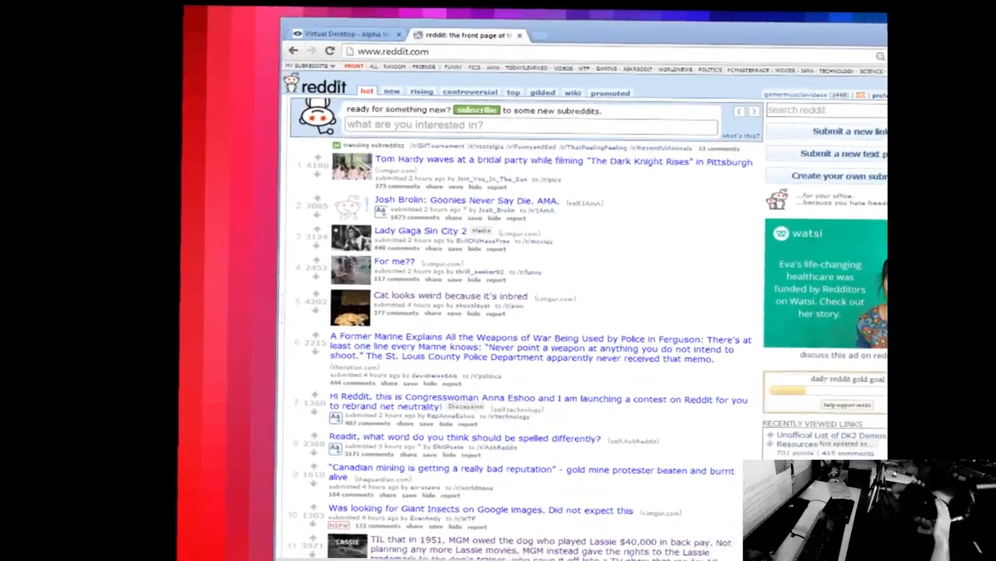
{"action": "scroll", "scroll_direction": "down", "scroll_amount": 3}
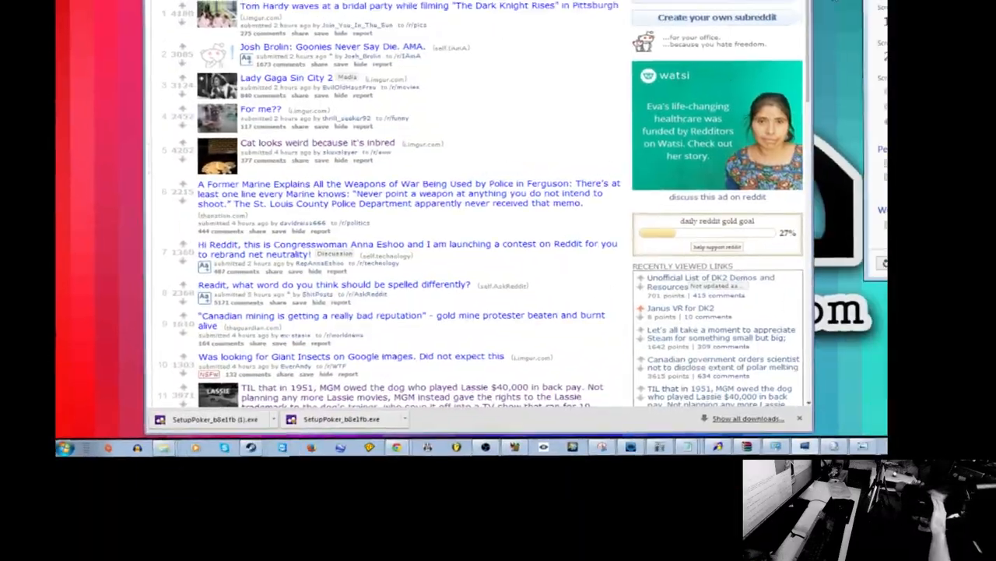